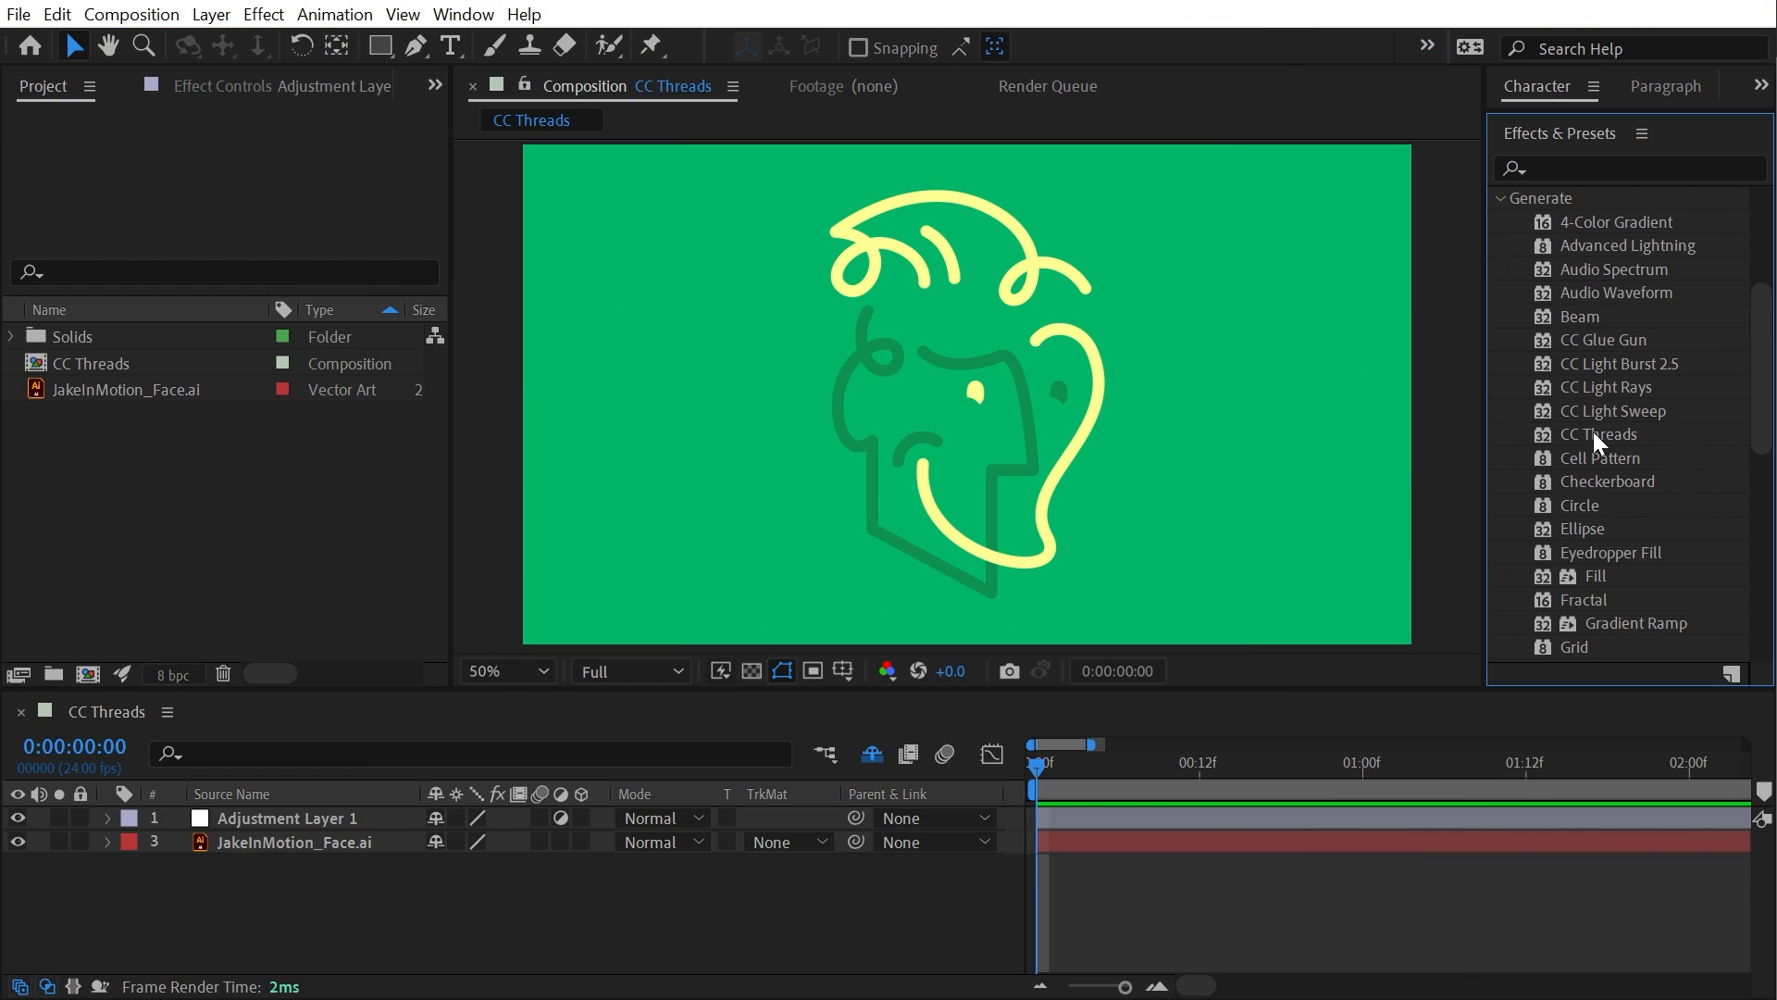
Apply the CC Threads effect to Adjustment Layer 1 from Effects & Presets > Generate.
{"action": "double_click", "coordinate": [1600, 434]}
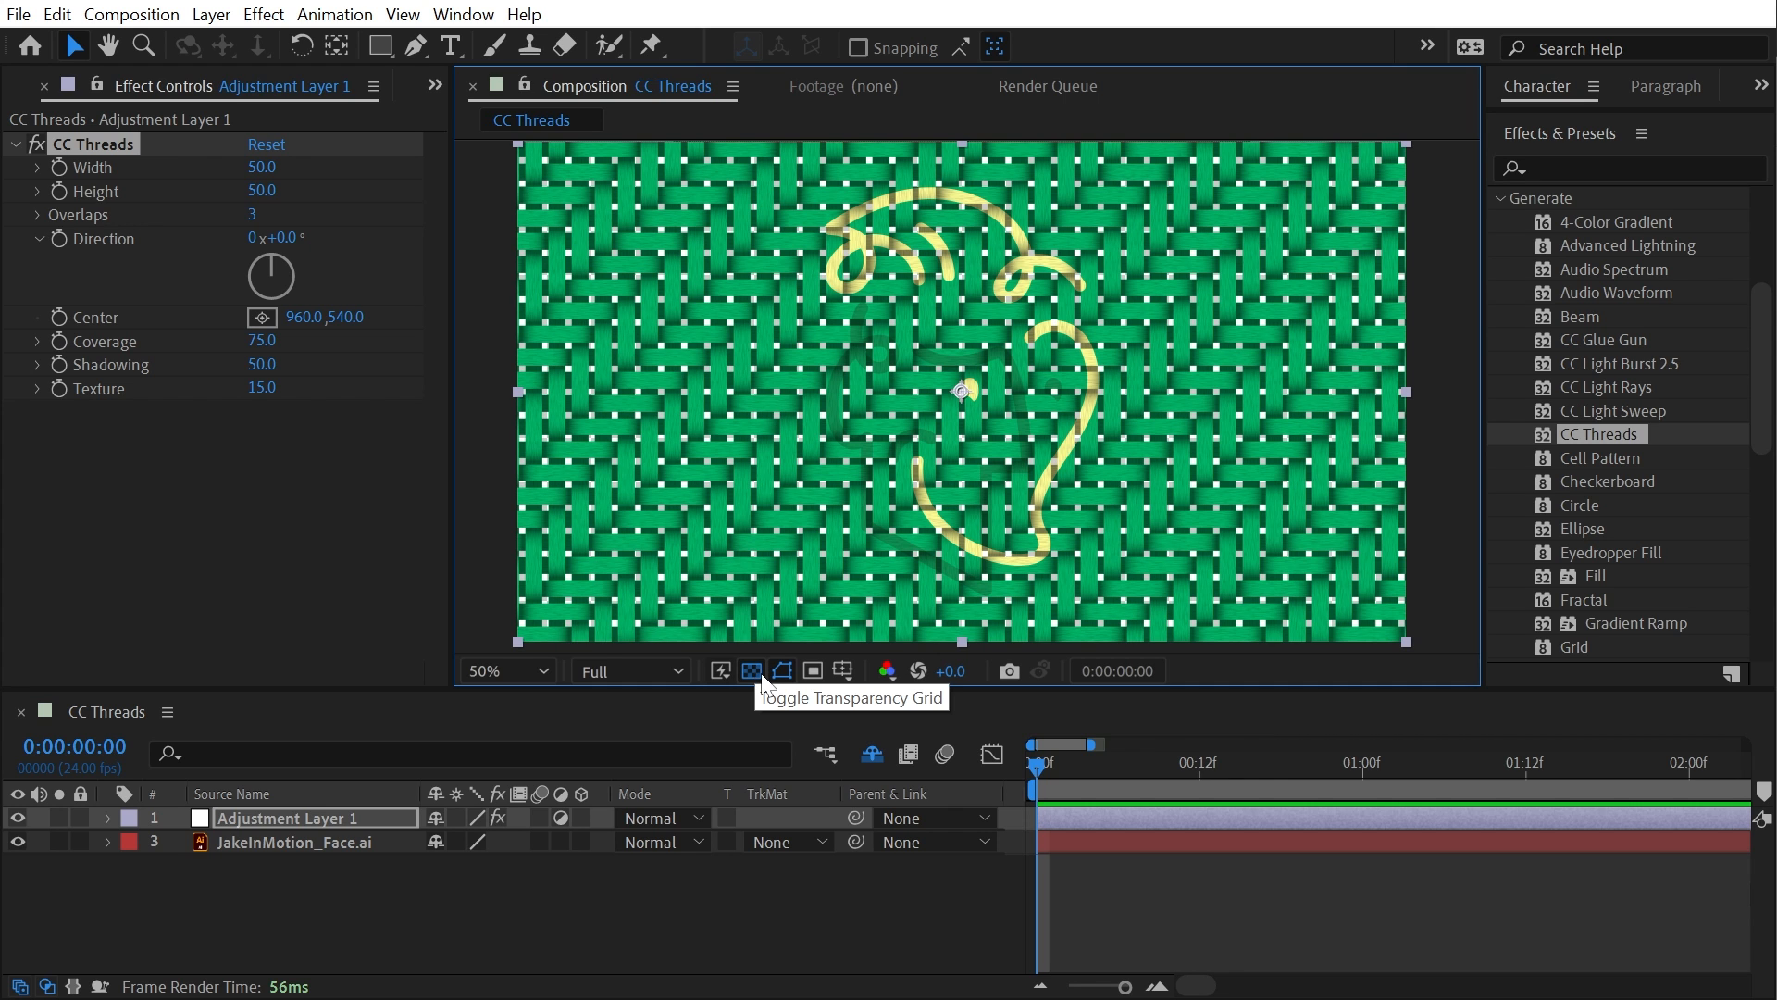
Set CC Threads Width and Height from 50 to 20 for a tighter weave.
{"action": "left_click", "coordinate": [750, 670]}
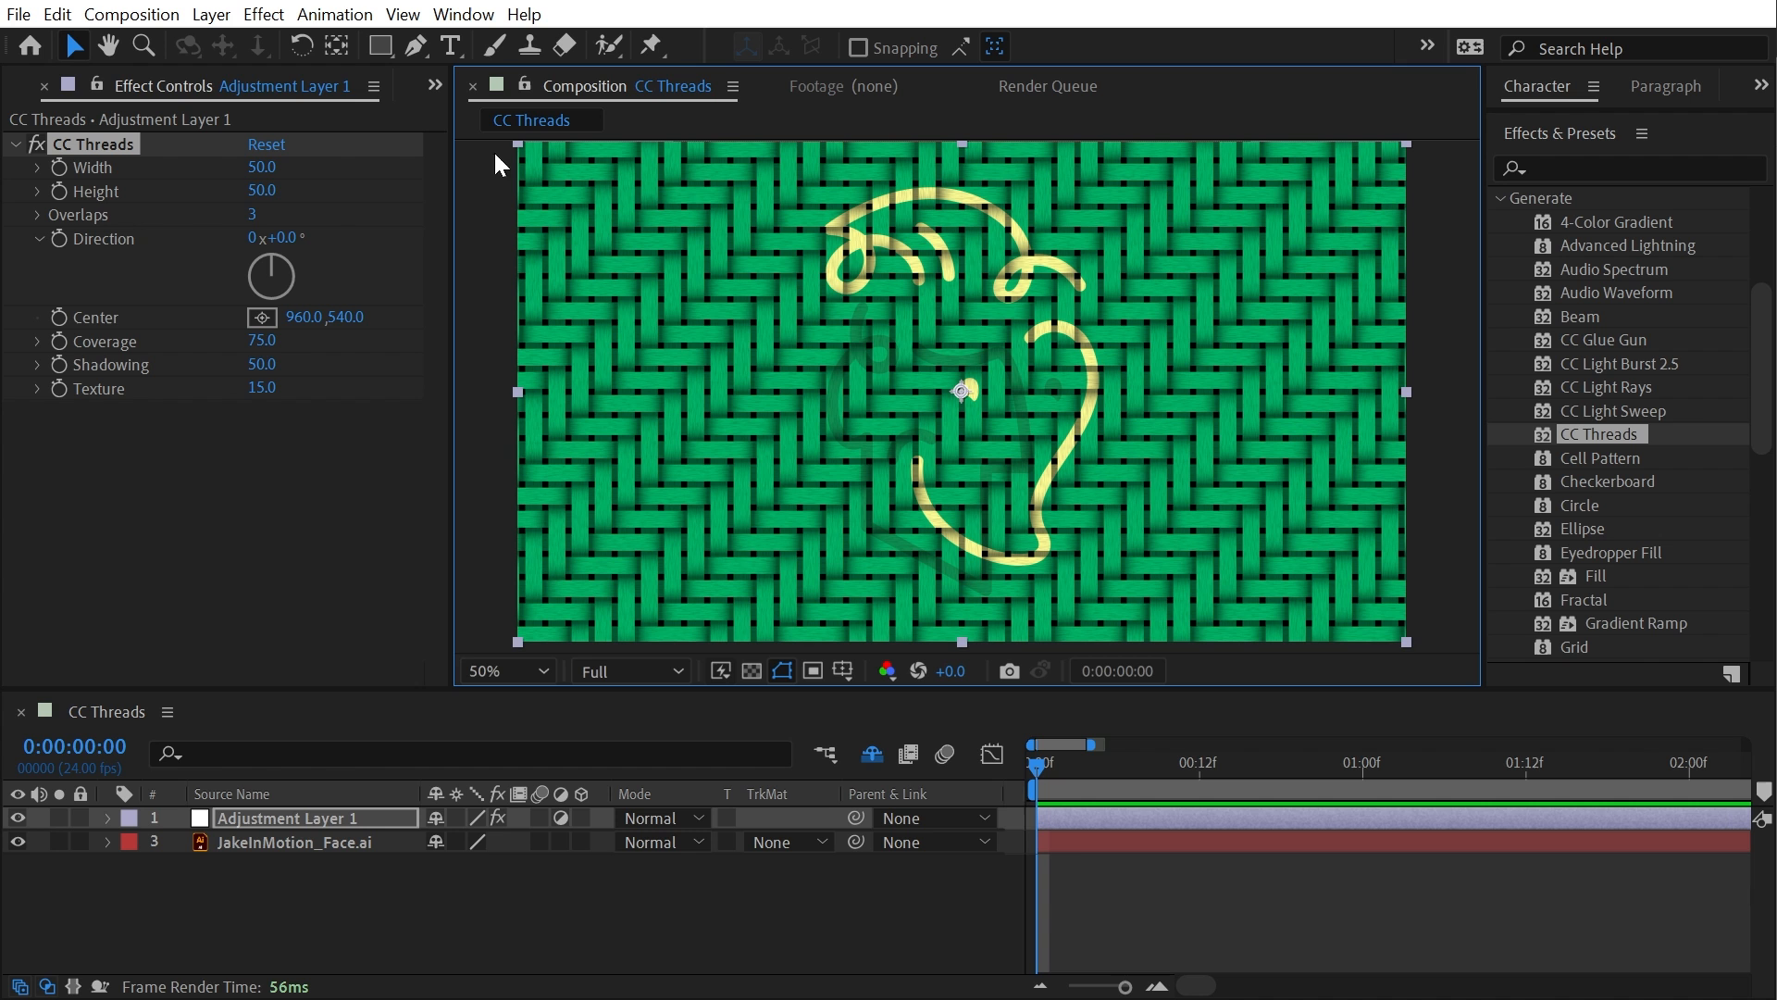
{"action": "mouse_move", "coordinate": [240, 199]}
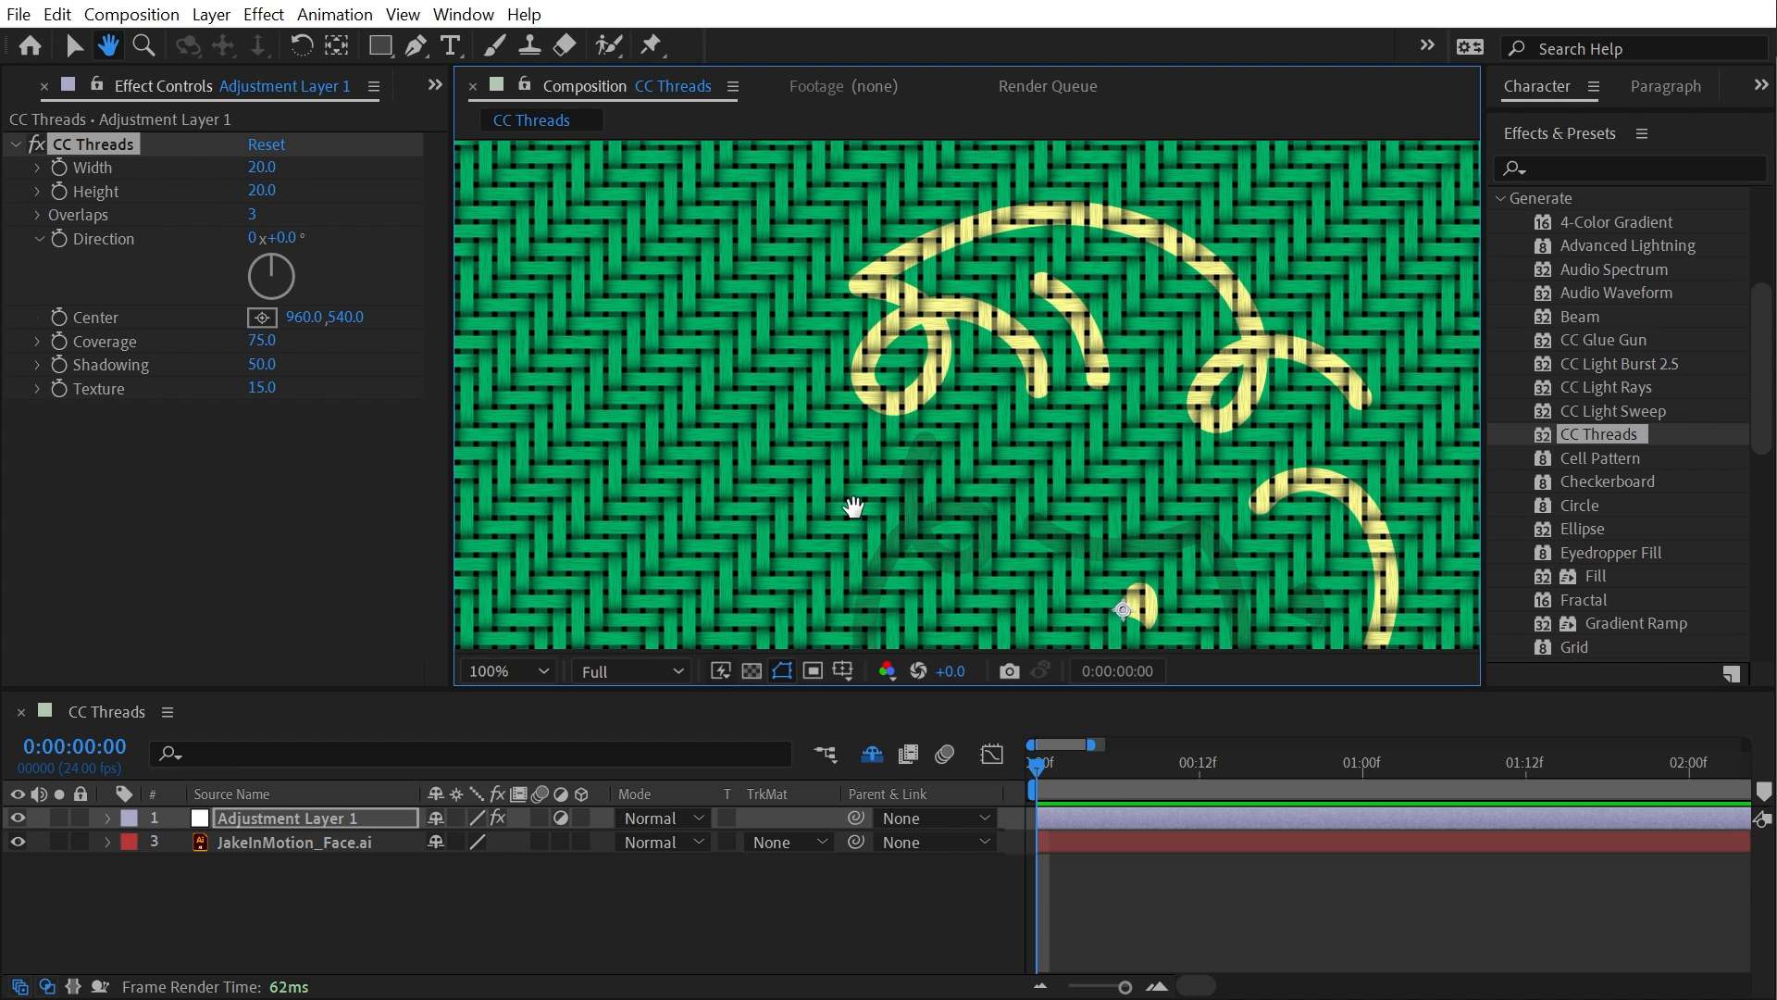
Try Overlaps values of 1 and then 9 to compare the weave patterns.
{"action": "left_click", "coordinate": [274, 214]}
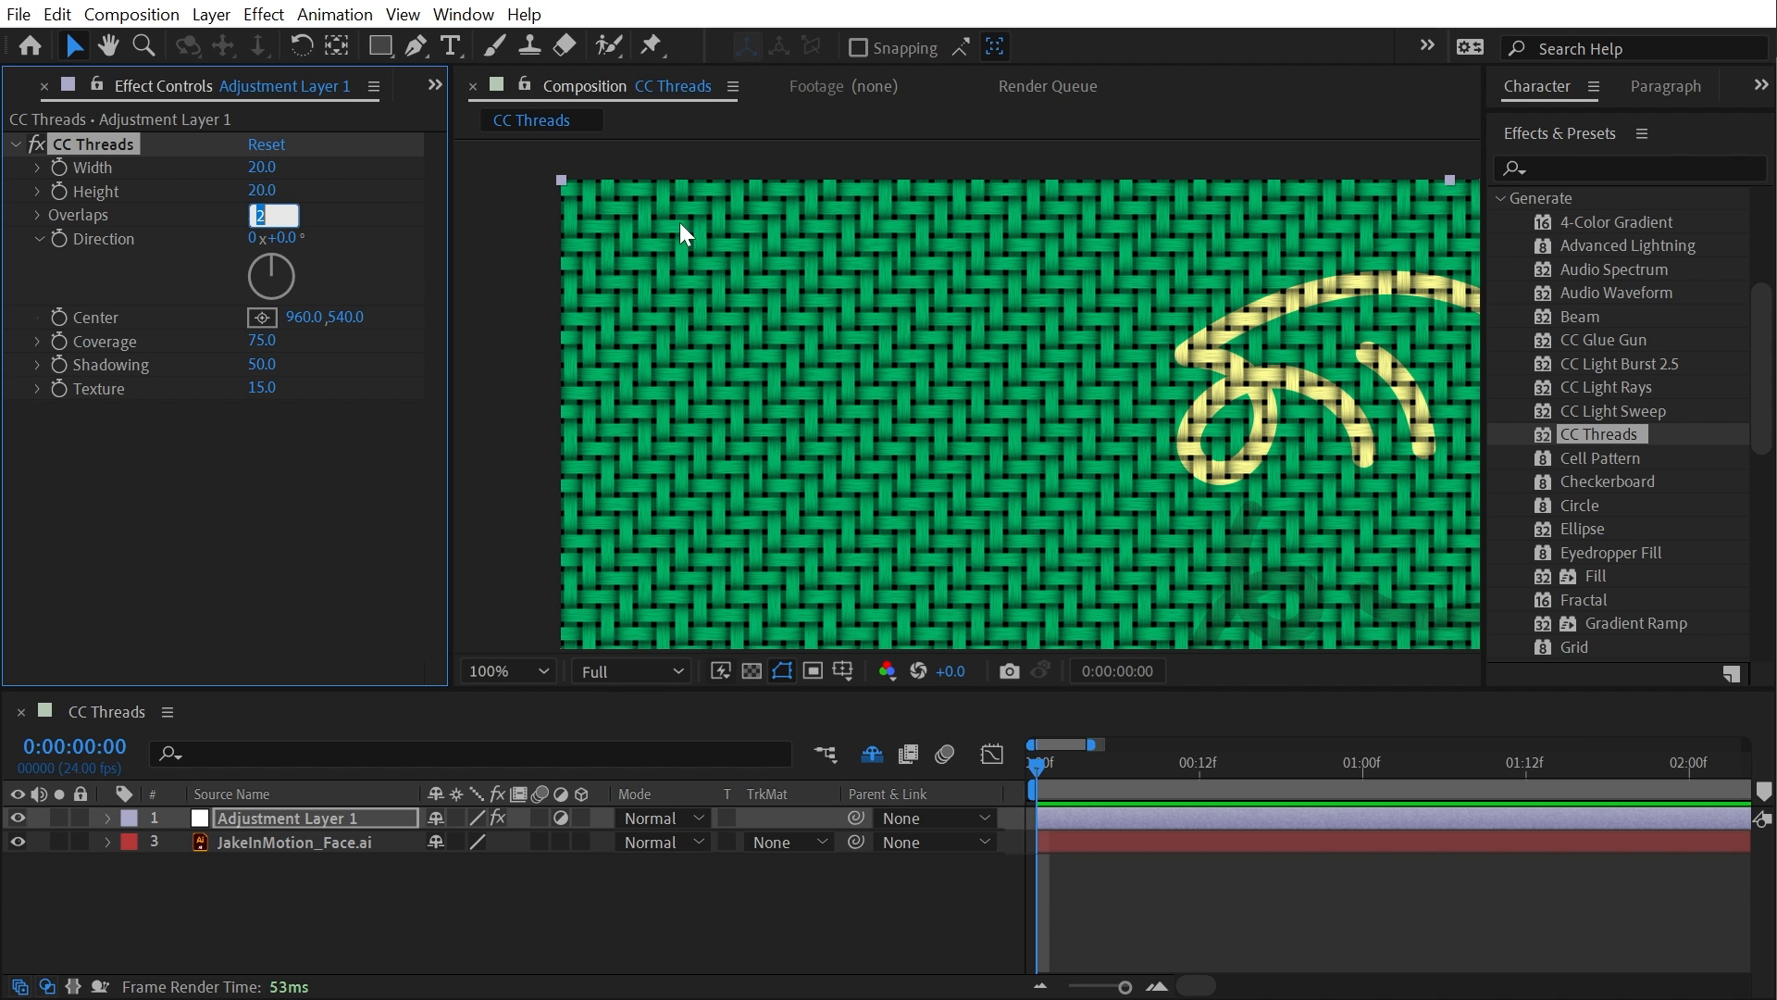
{"action": "type", "text": "1"}
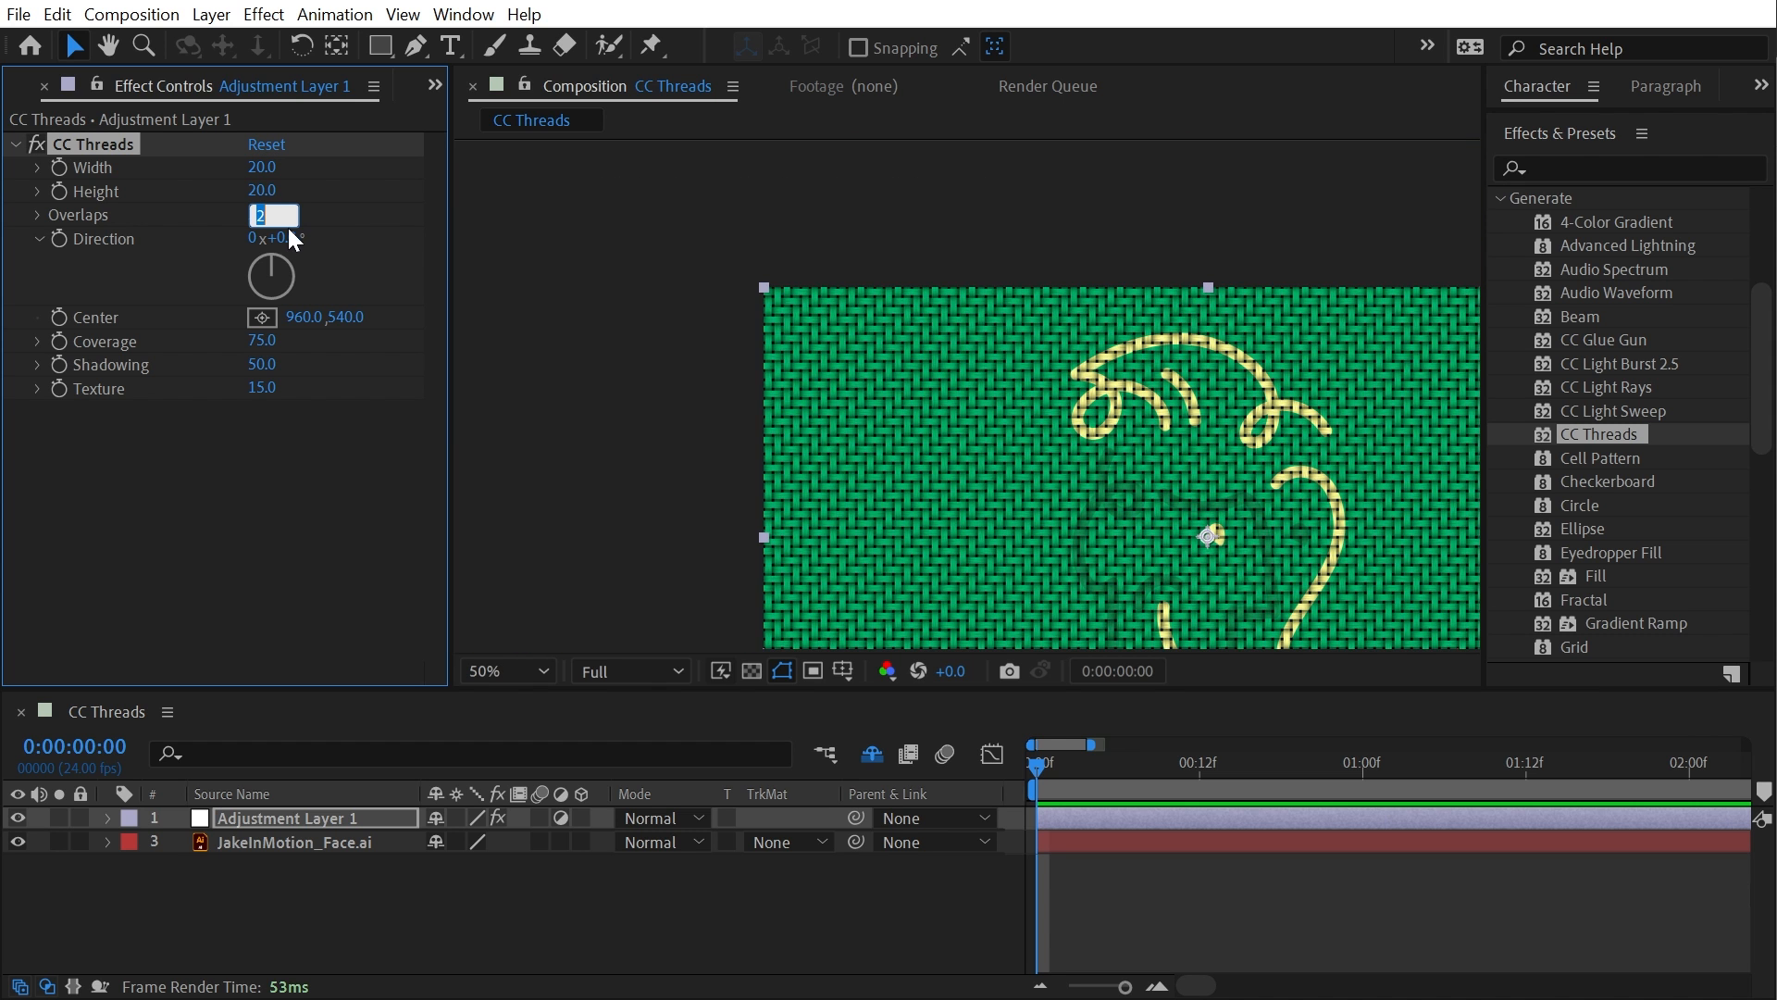
{"action": "type", "text": "9"}
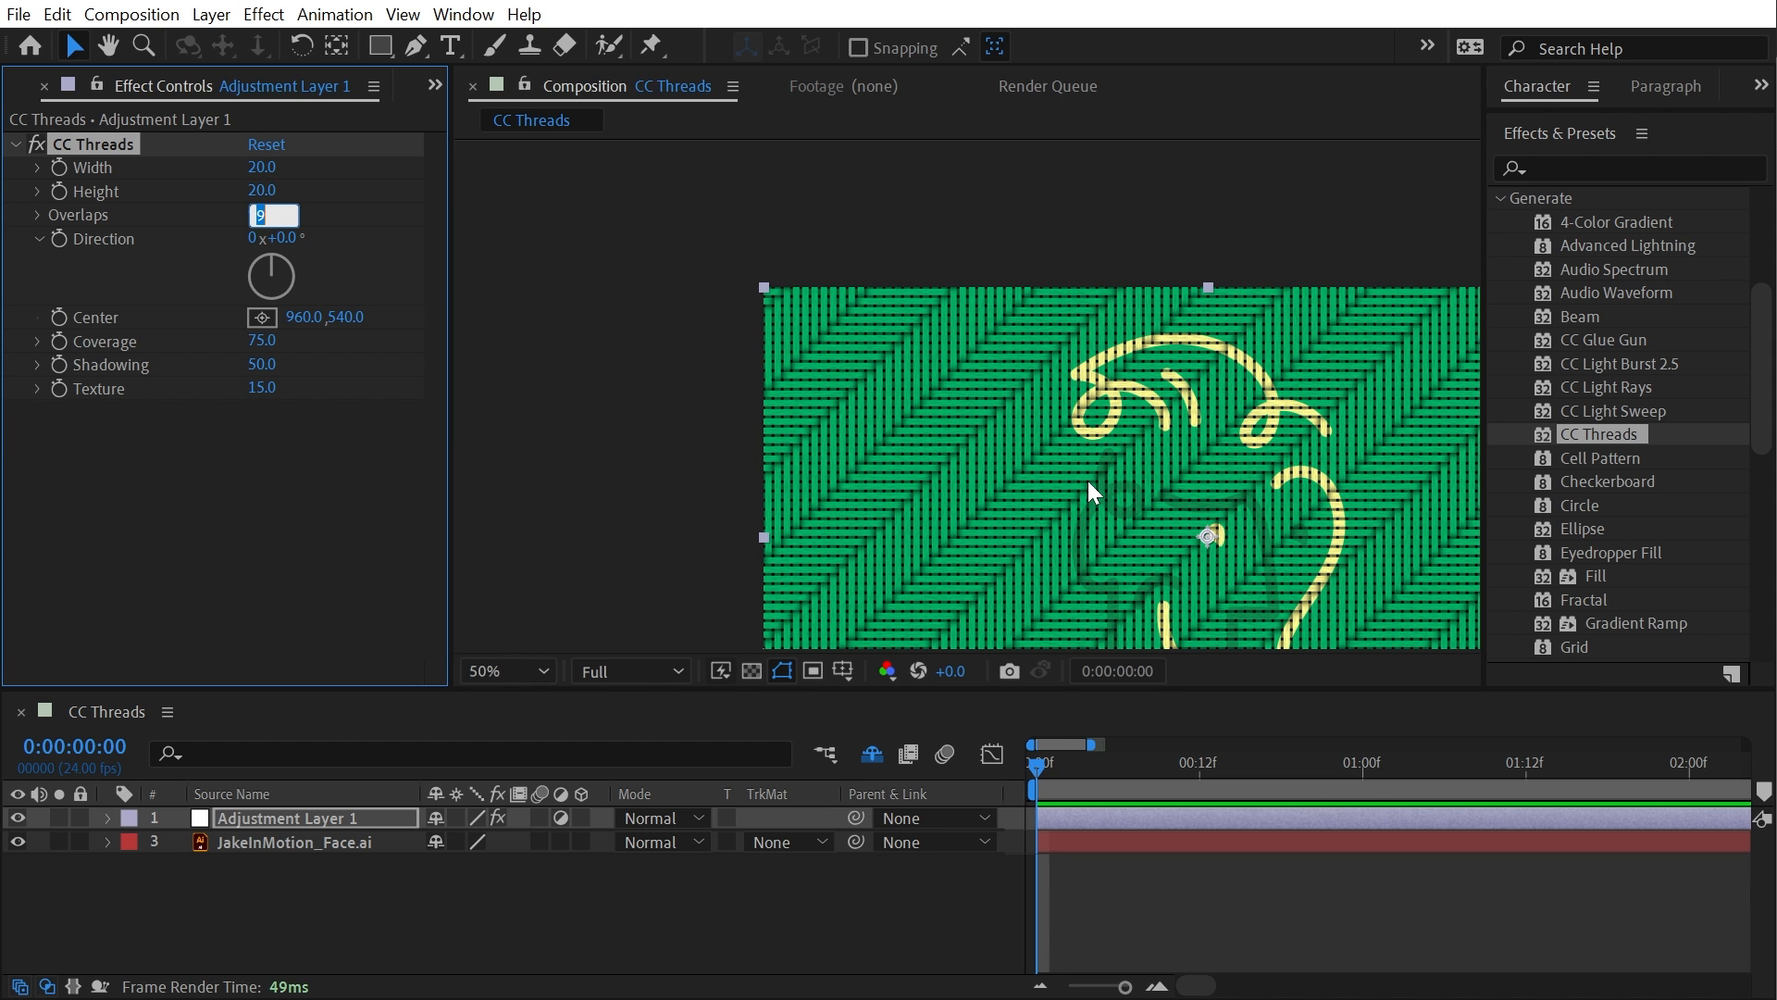
{"action": "left_click", "coordinate": [507, 670]}
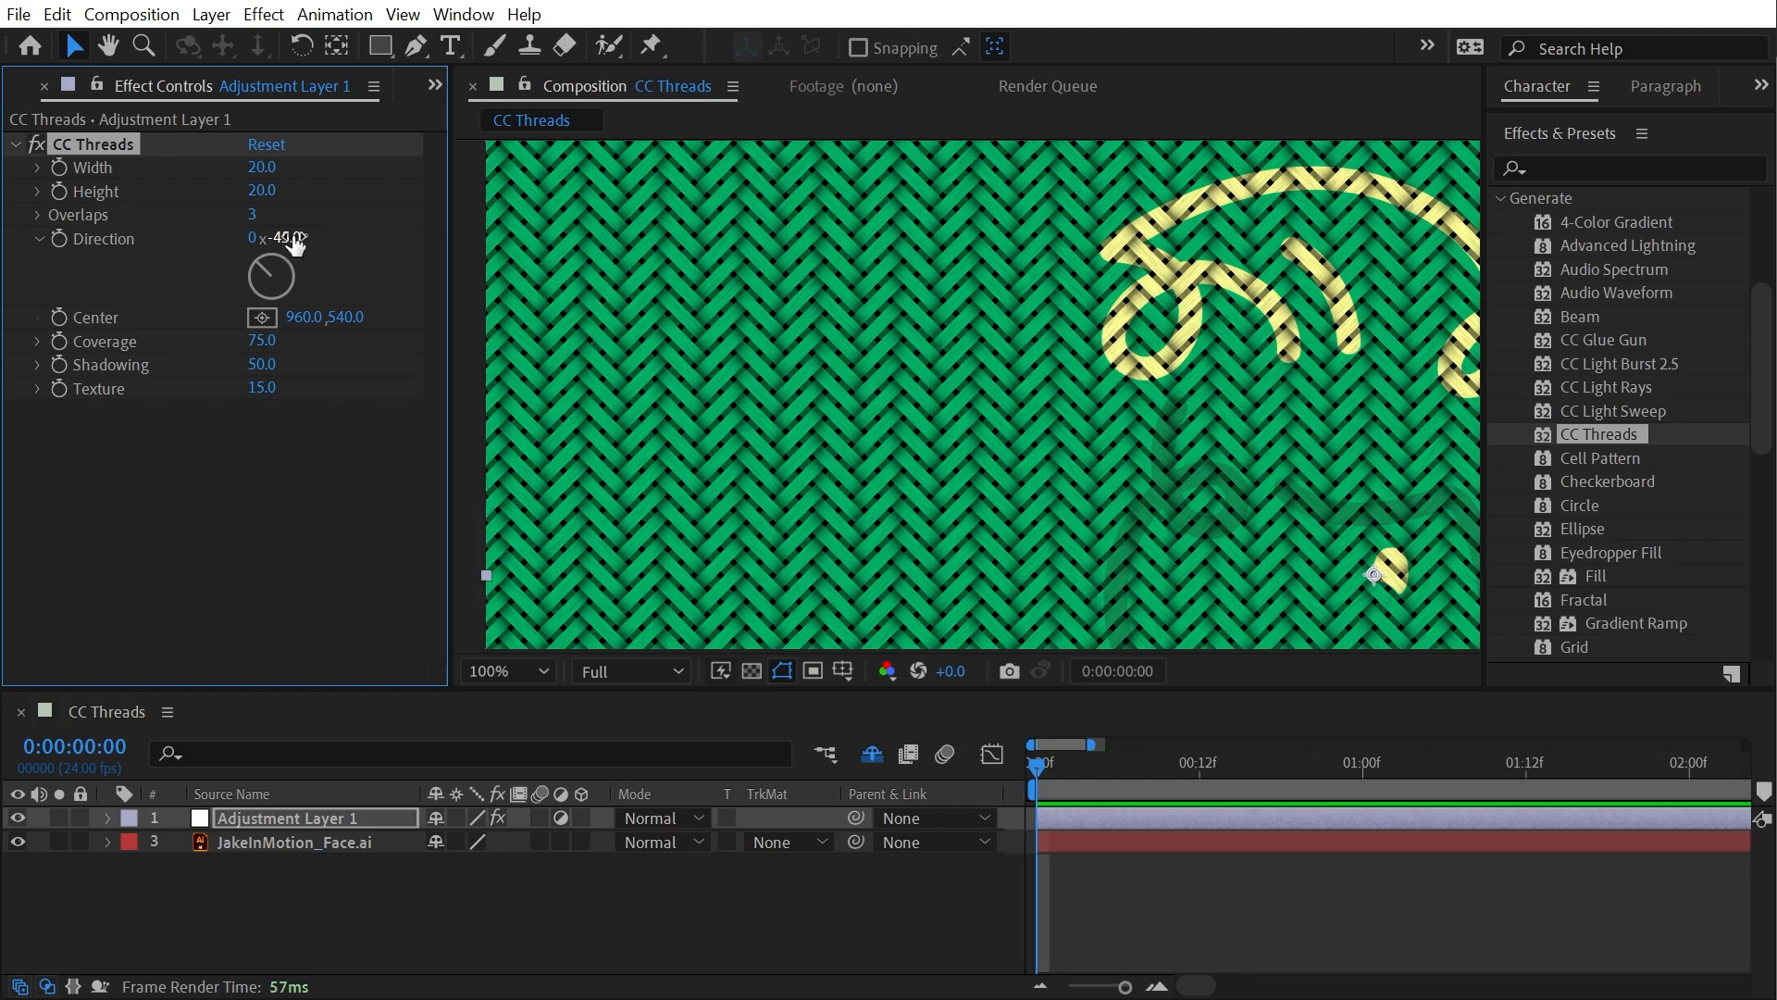
Set the CC Threads Direction to -45 degrees with Overlaps at 3.
{"action": "left_click", "coordinate": [548, 670]}
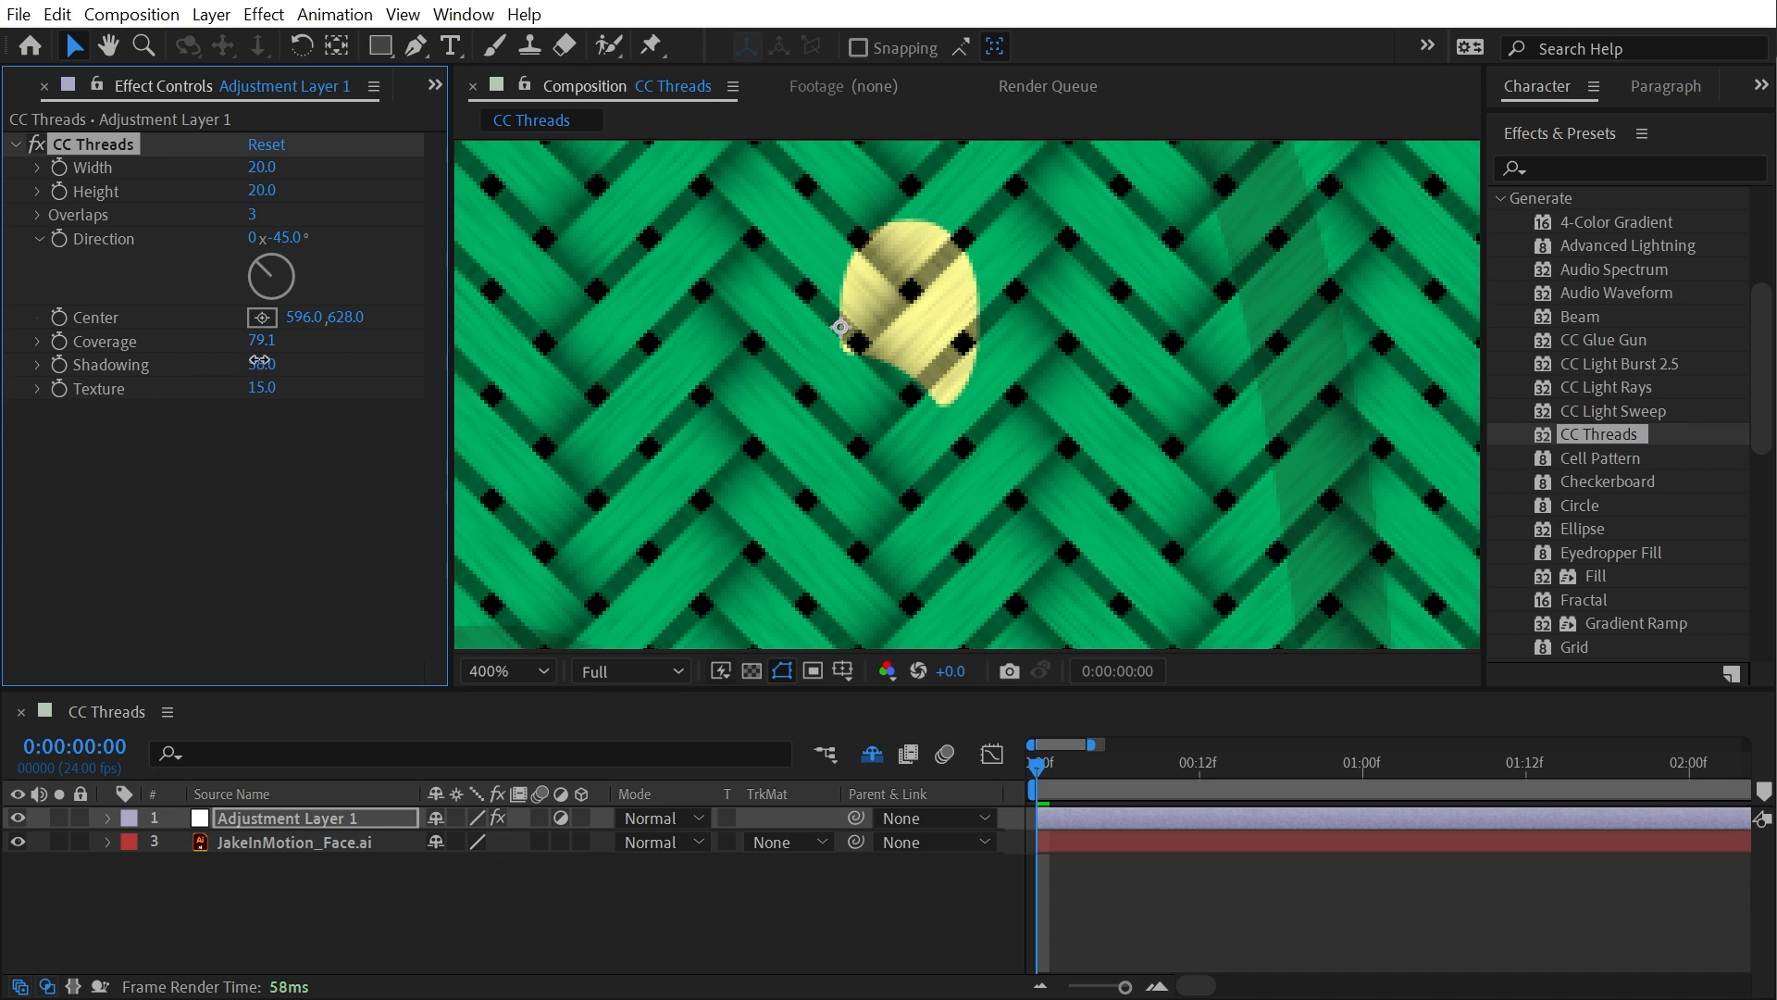
Lower thread Shadowing to 42 and Texture to 13.1.
{"action": "left_click_drag", "start_coordinate": [261, 362], "coordinate": [226, 363]}
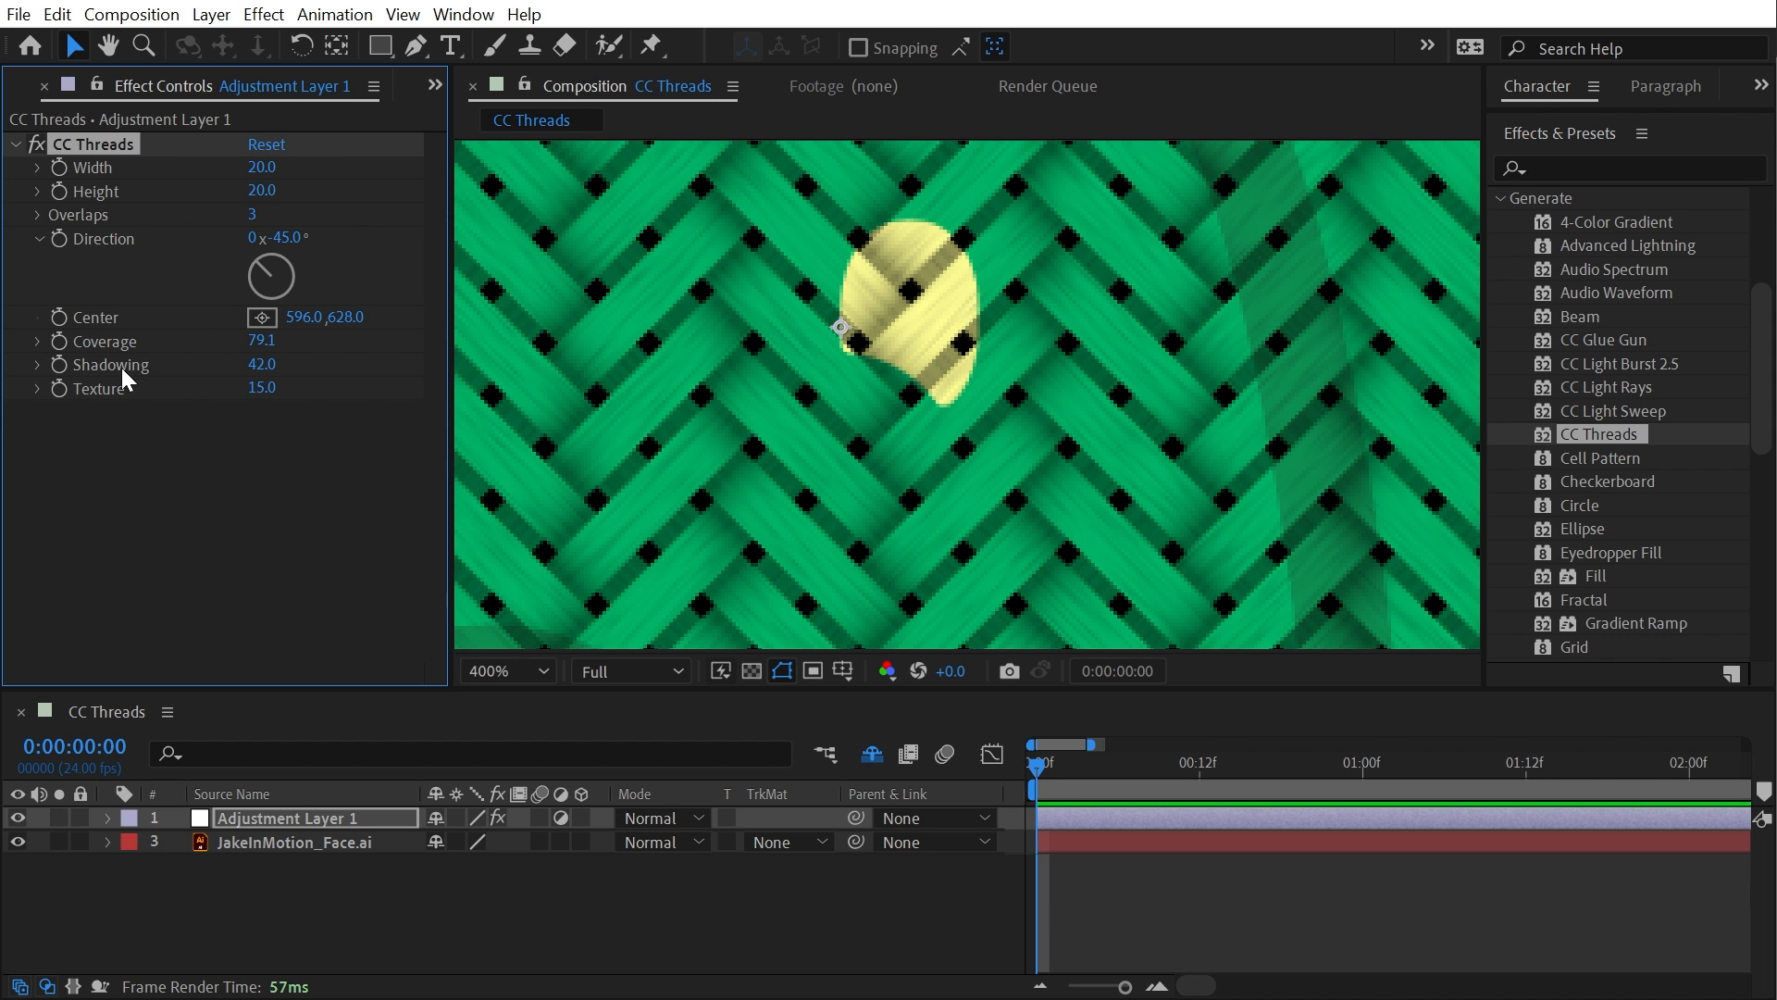
{"action": "left_click_drag", "start_coordinate": [261, 387], "coordinate": [256, 387]}
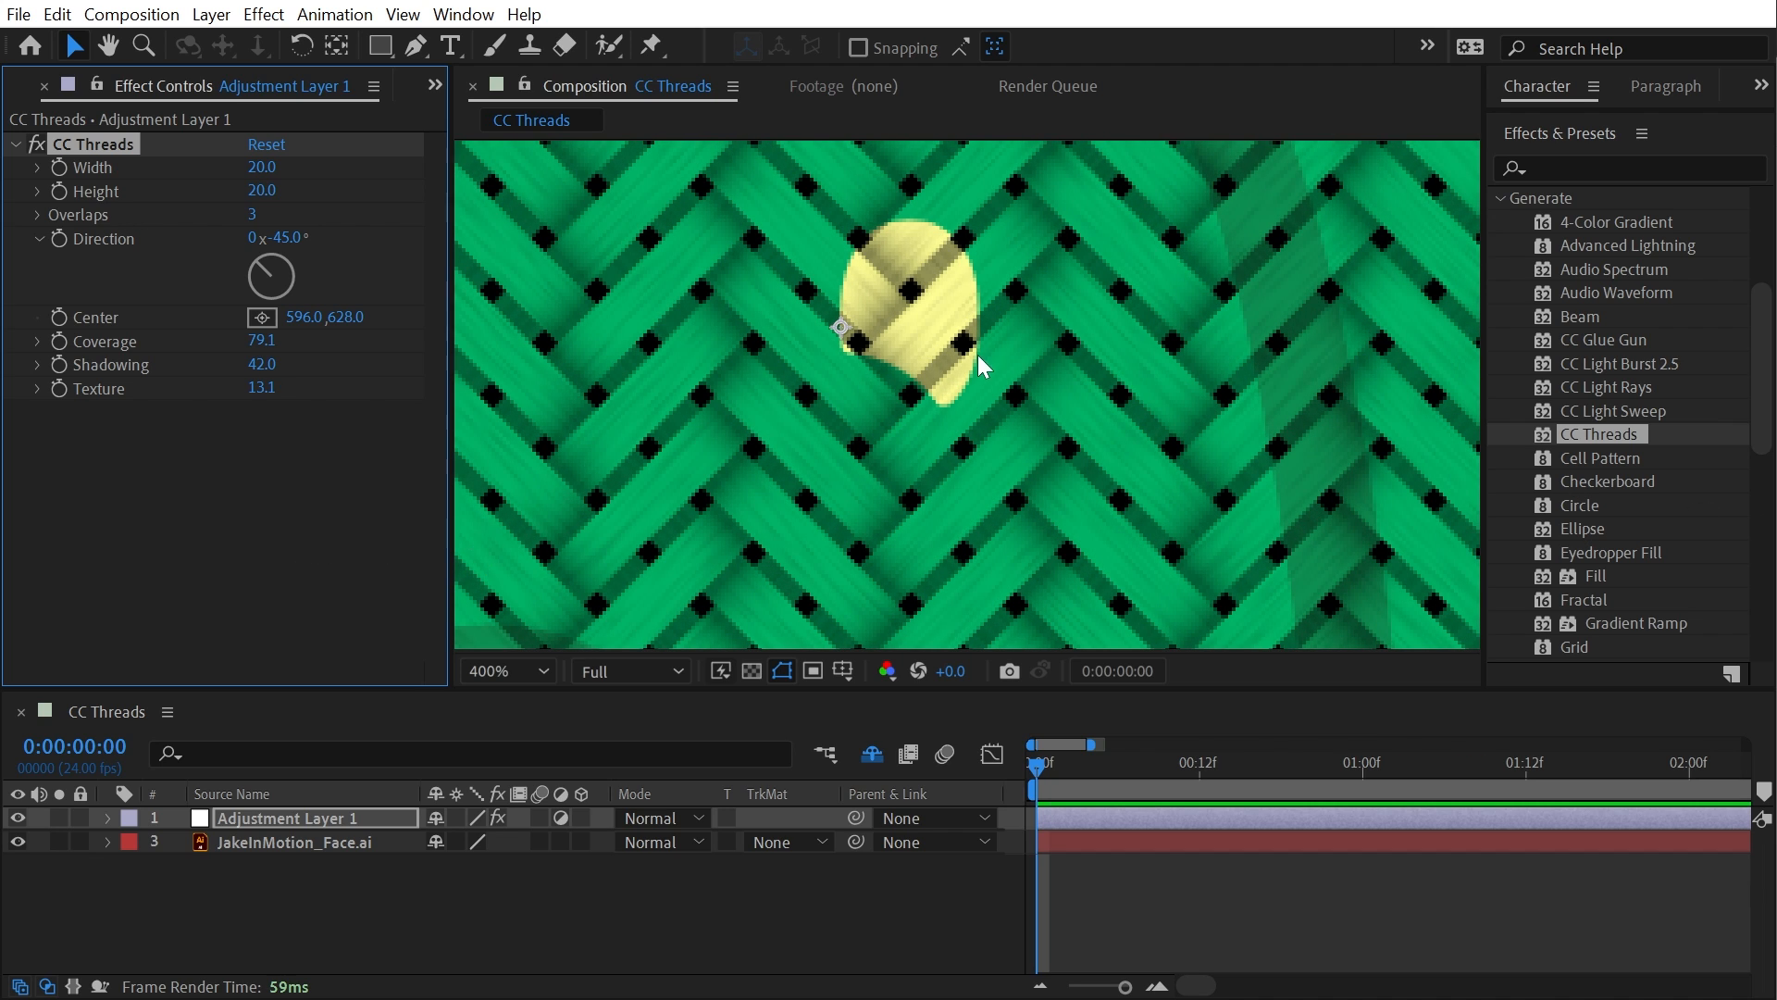
Reduce thread Width and Height to 10 for a very fine herringbone weave.
{"action": "left_click", "coordinate": [507, 670]}
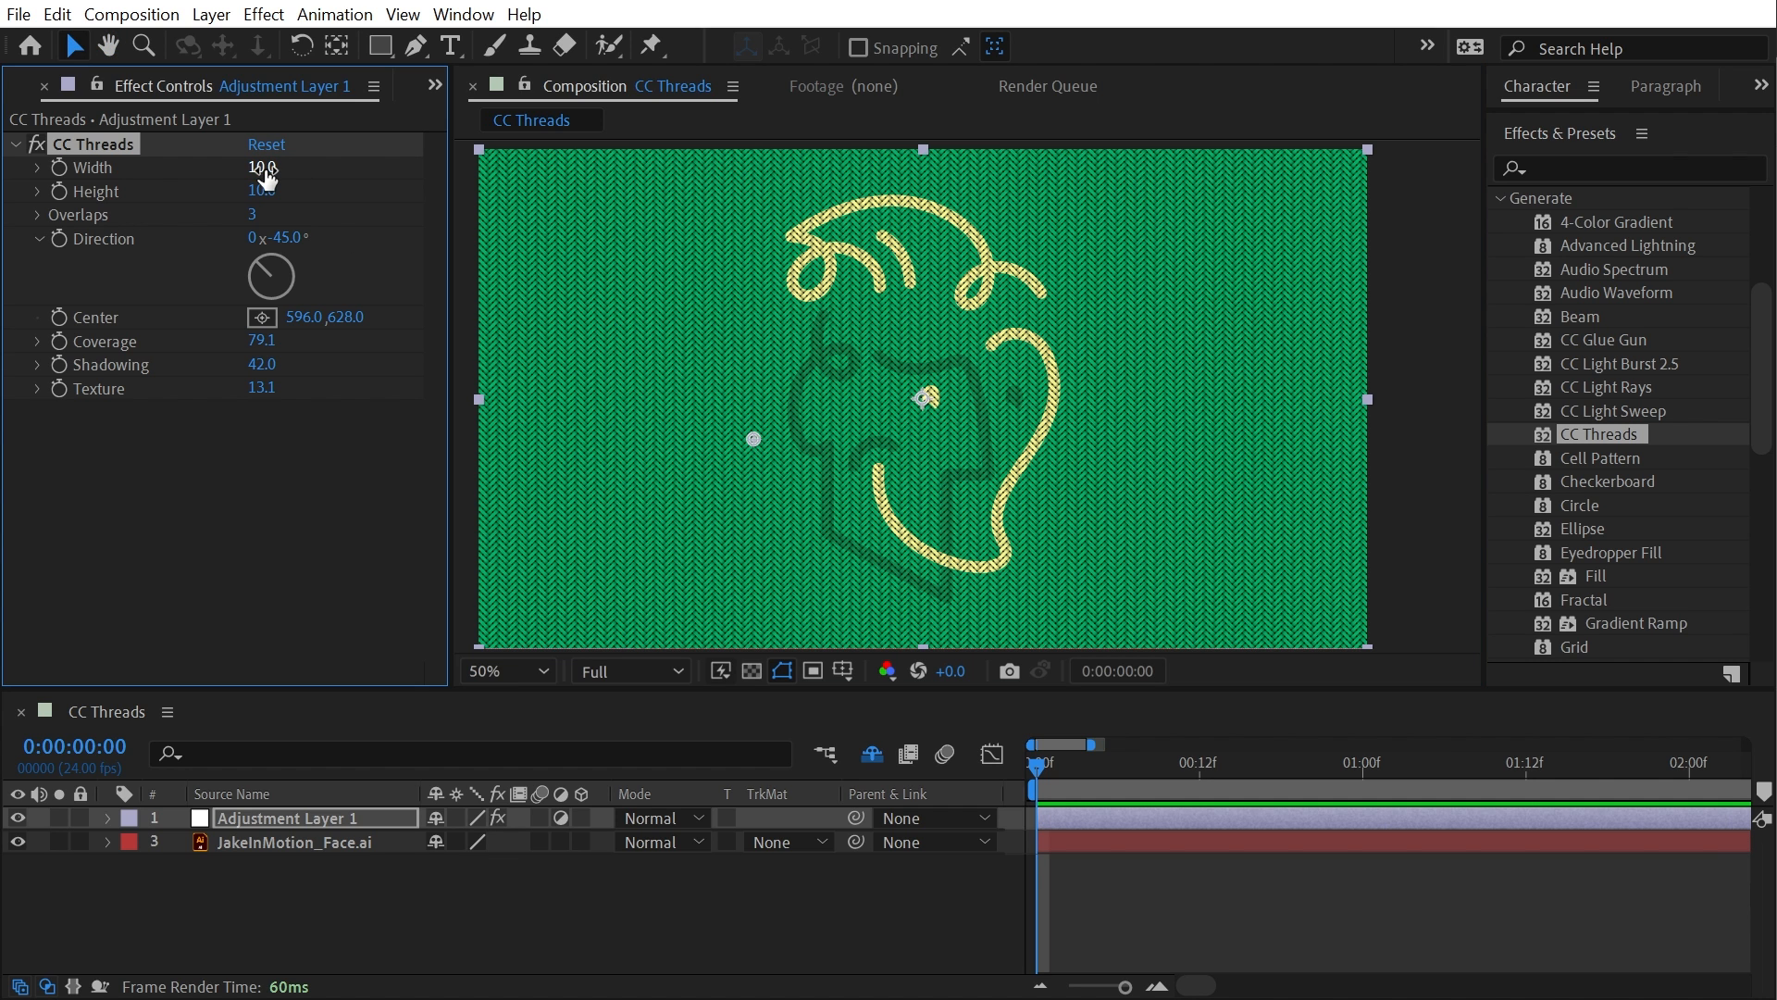
{"action": "mouse_move", "coordinate": [692, 348]}
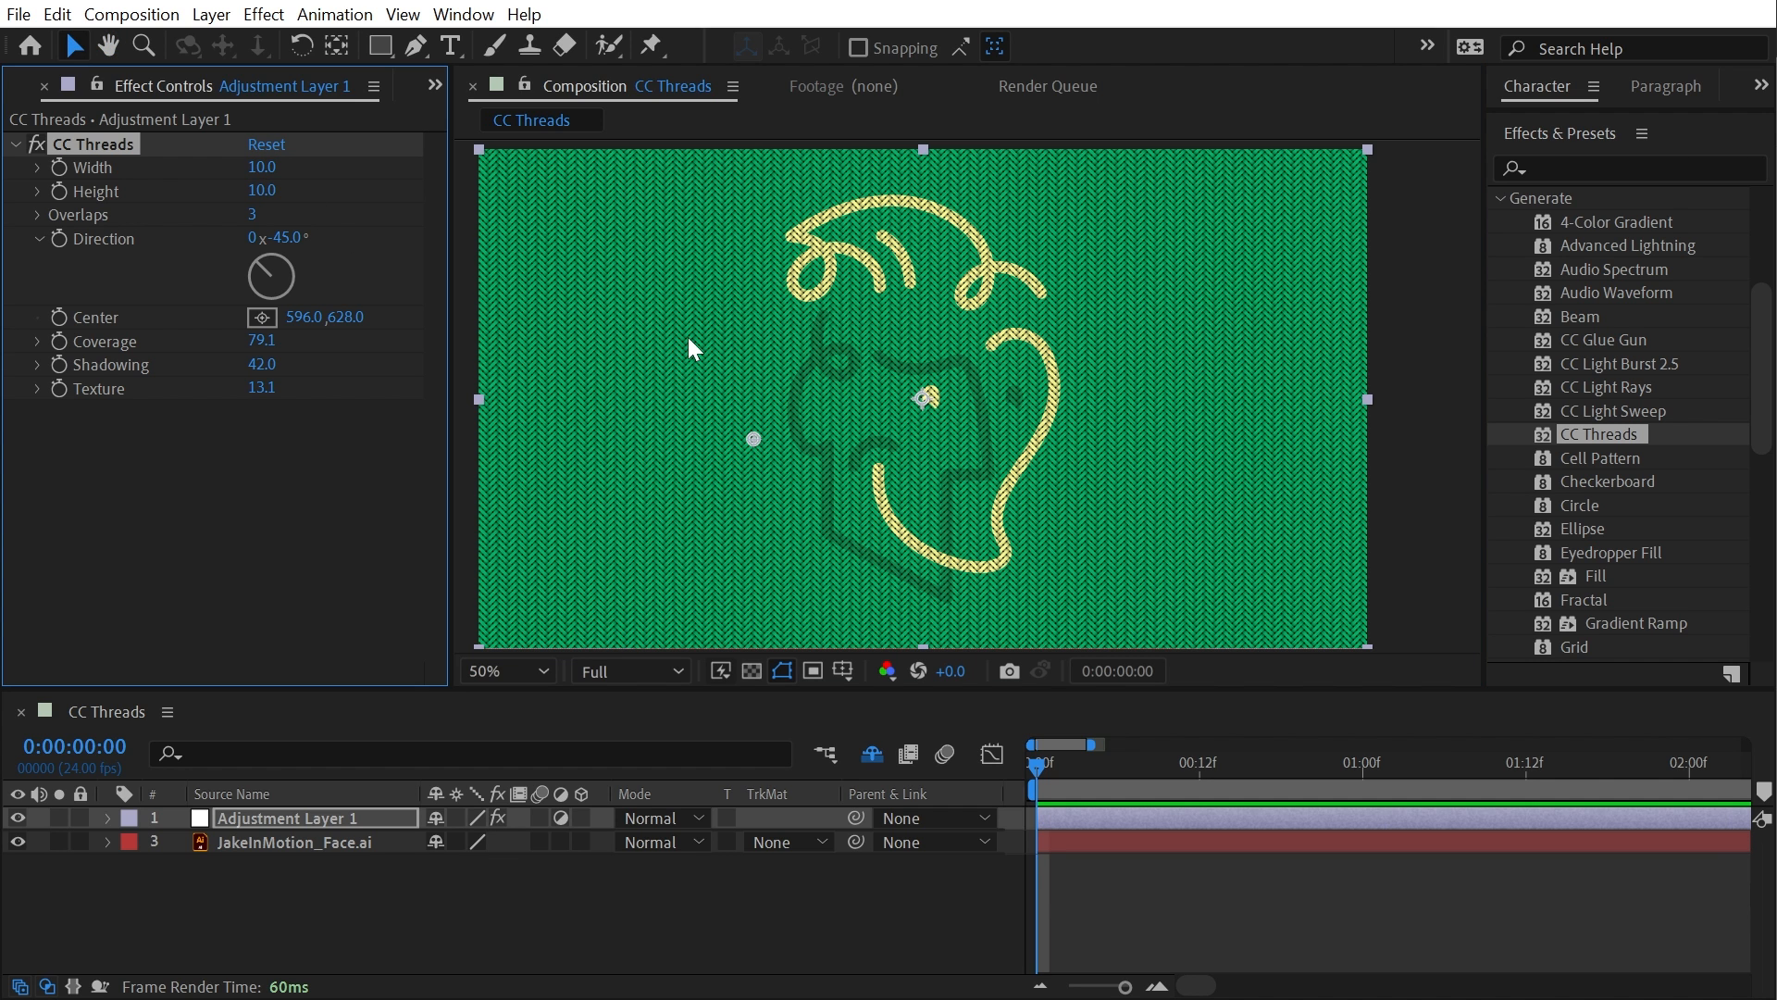